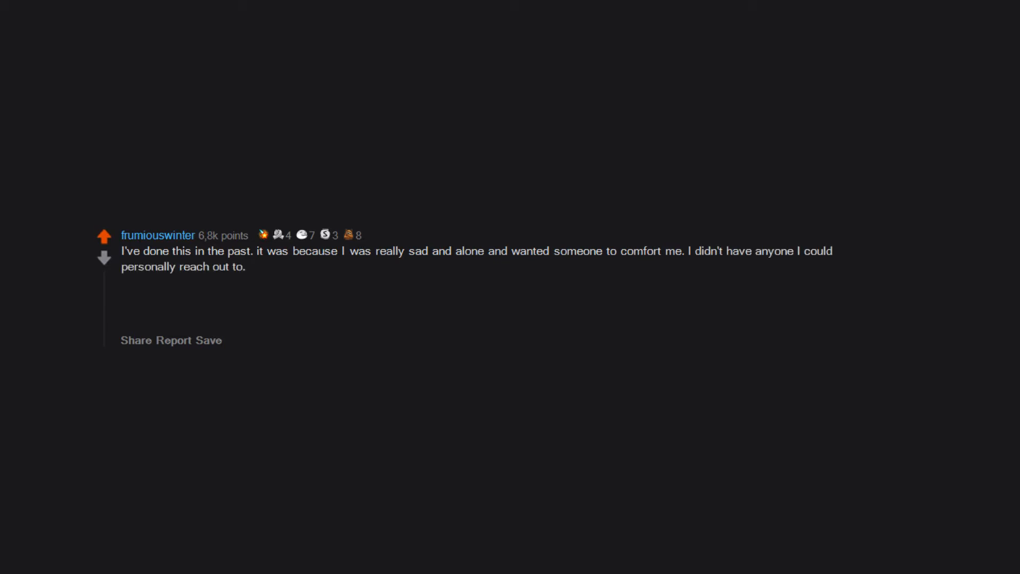
# - Finish the comment 'people are like, why would record yourself crying and post it?', then advance to the next card
pyautogui.write("people are like, '")
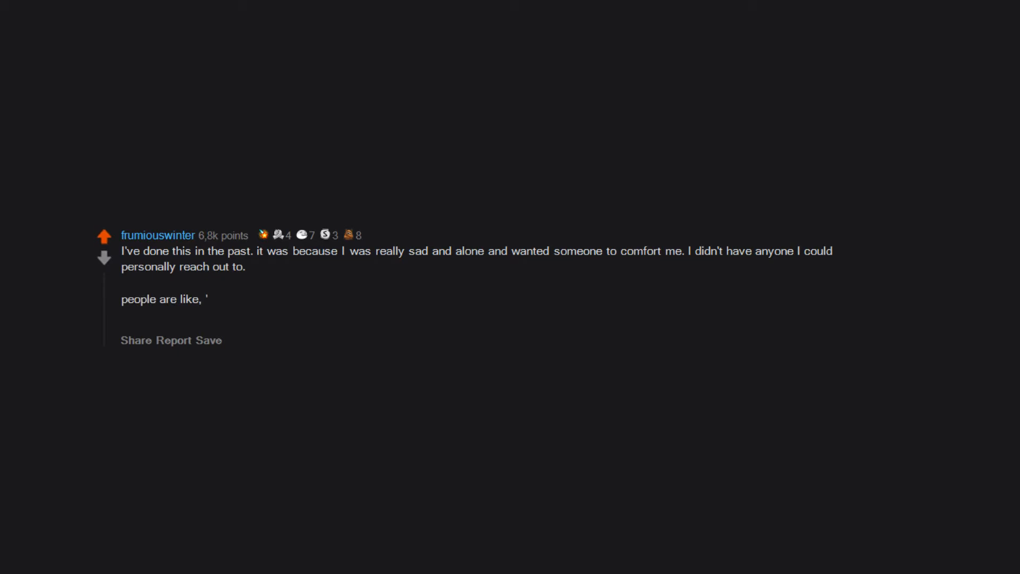
pyautogui.write('why would record yourself crying and post it?')
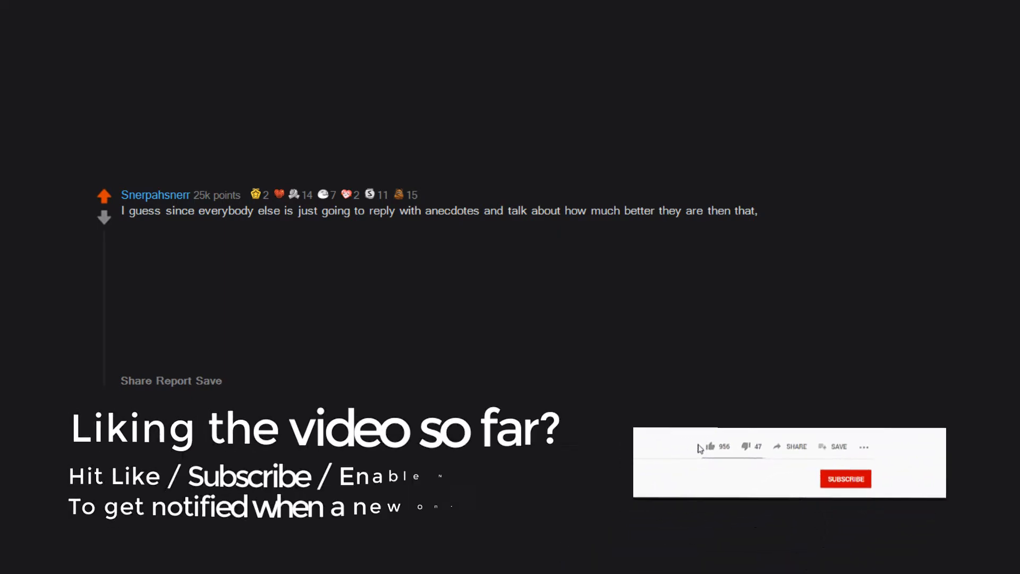
pyautogui.click(711, 447)
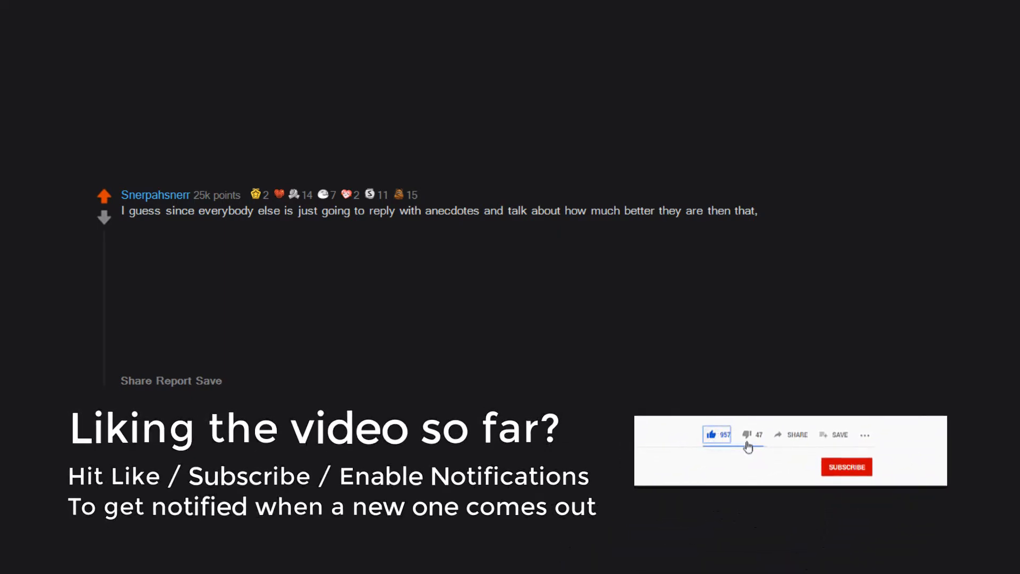
pyautogui.click(847, 467)
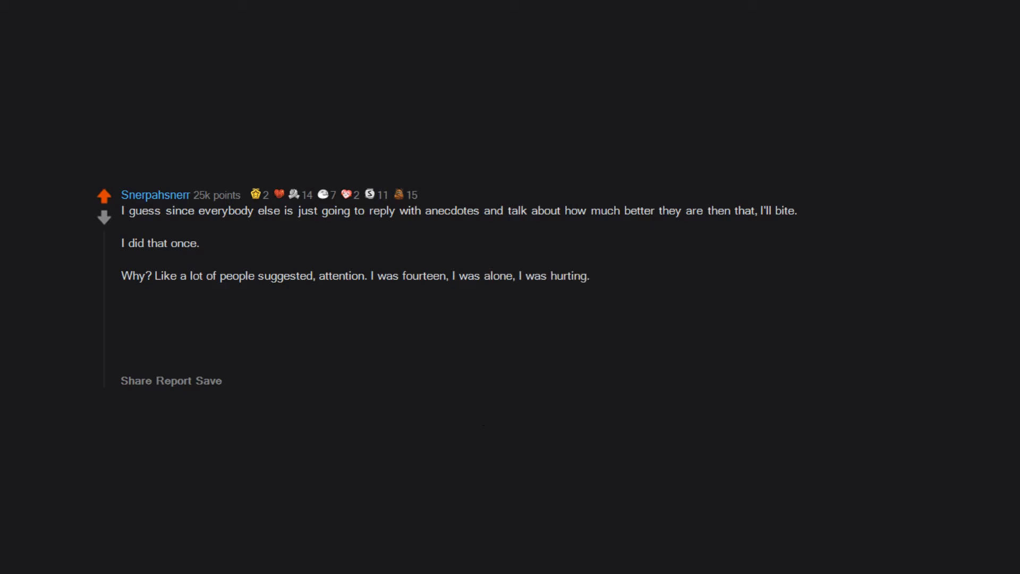
# - Type 'I wanted someone to tell me I would be okay, and I don't think they're bad for that.'
pyautogui.write('I wanted someone to tell me I would be okay,')
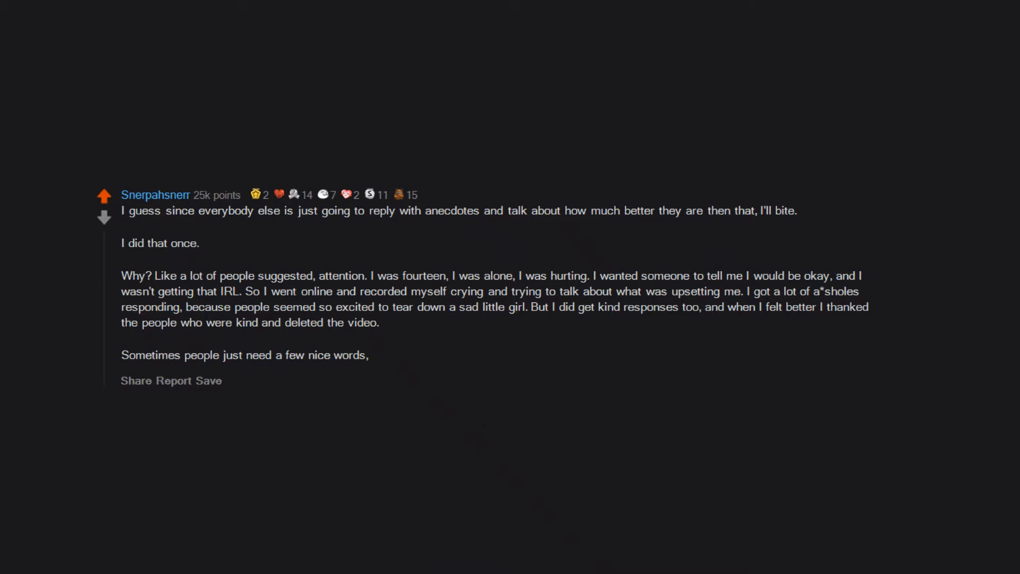
pyautogui.write("and I don't think they're bad for that.")
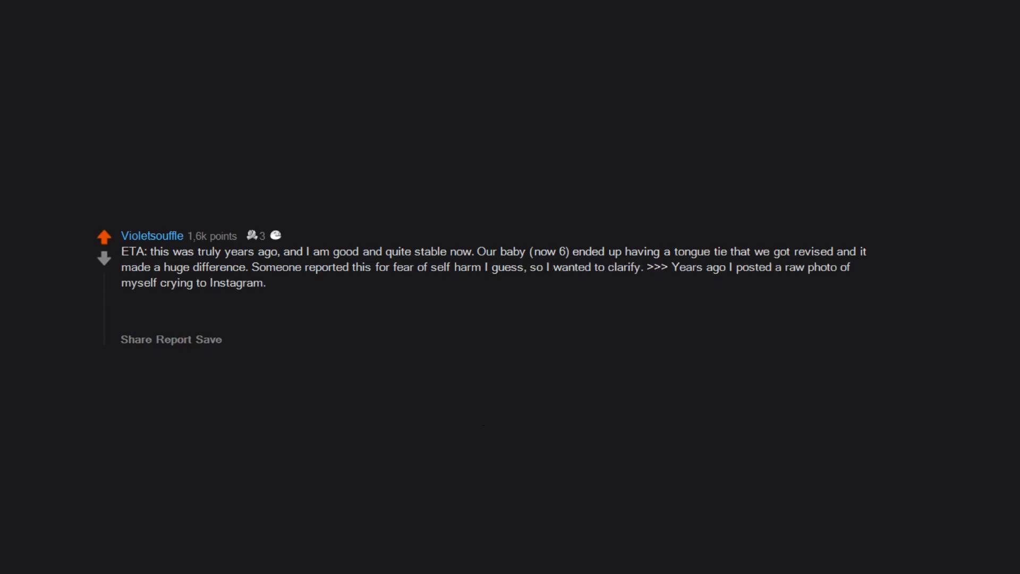
# - Type the next comment line 'I was 2 months post-partum,'
pyautogui.write('I was 2 months post-partum,')
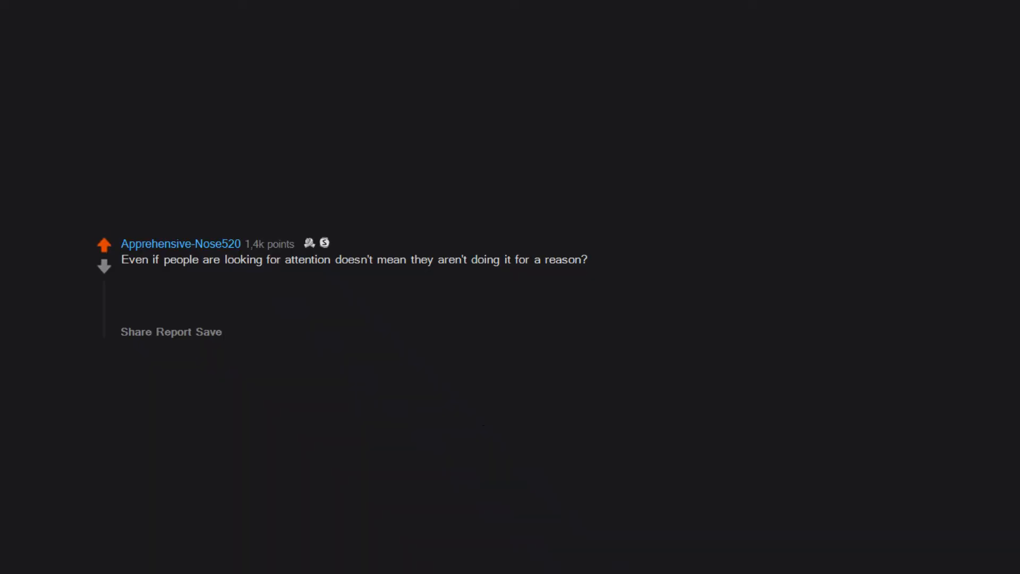
# - Type 'My parents beat and neglected me.' as the subscribe reminder fades in
pyautogui.write('My parents beat and neglected me.')
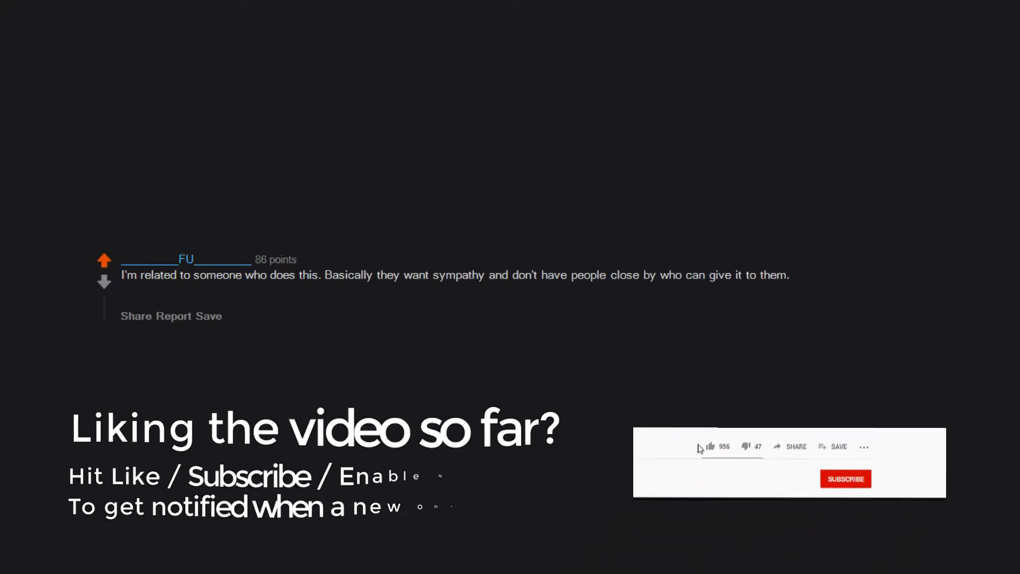
# - Play the like, subscribe and bell overlay, then cut to the TikTok crying-mother comment
pyautogui.click(710, 434)
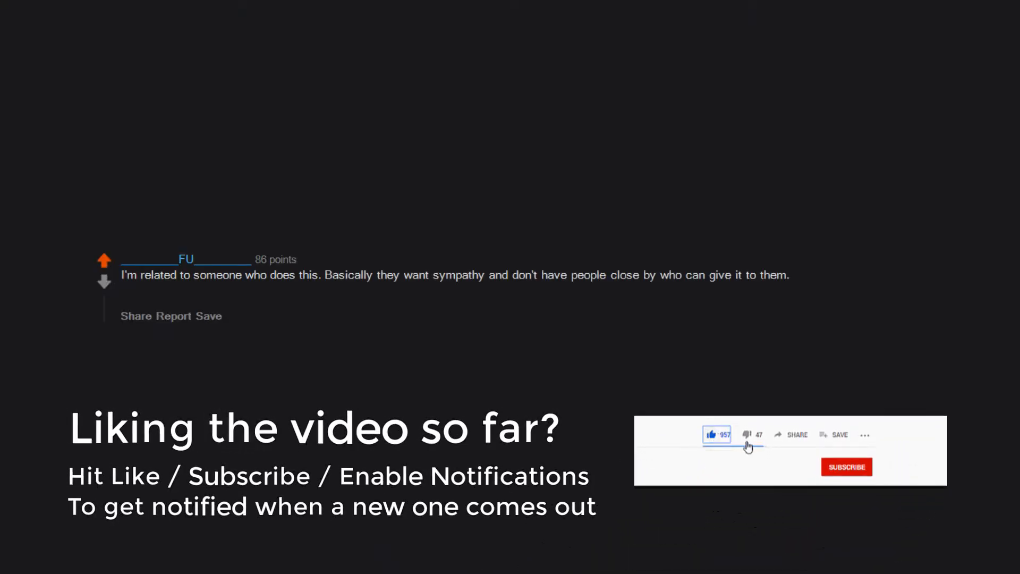
pyautogui.click(846, 467)
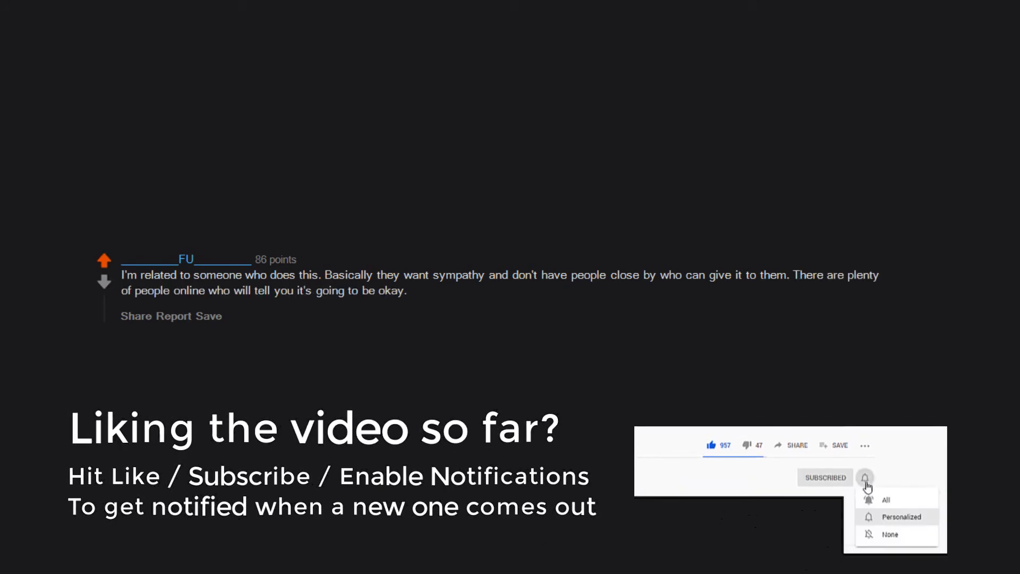
pyautogui.click(865, 478)
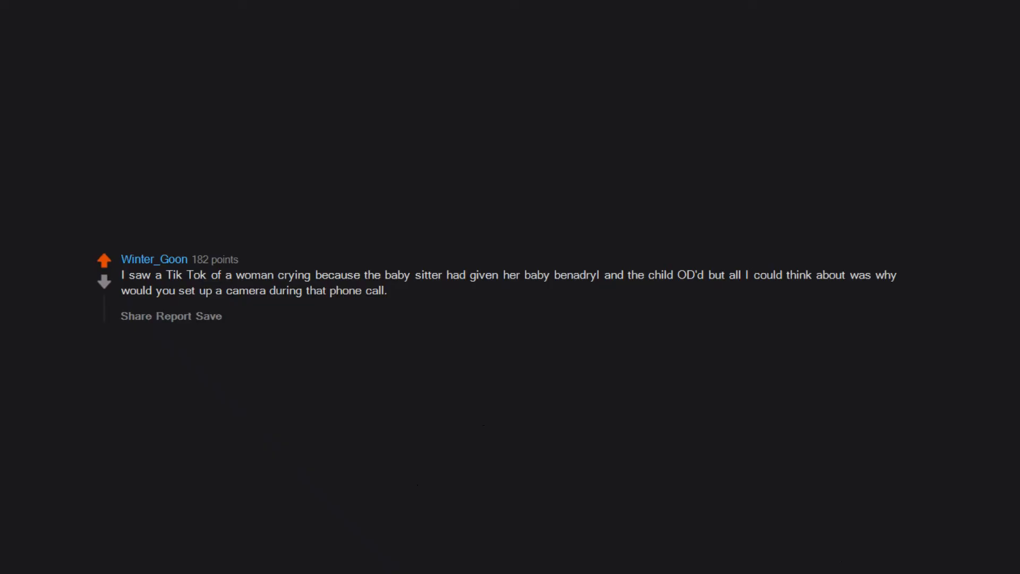
# - Type the comment opening 'I don't understand it either.'
pyautogui.write("I don't understand it either.")
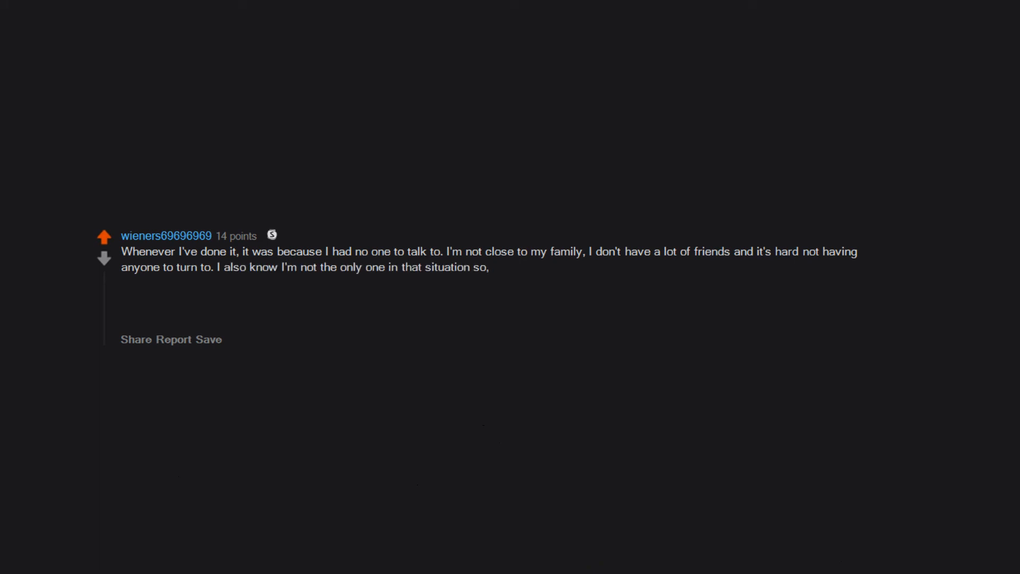
# - Type the comment ending 'We feel isolated and alone and desperately want social interaction.'
pyautogui.write('not only am I reaching out because I need it,')
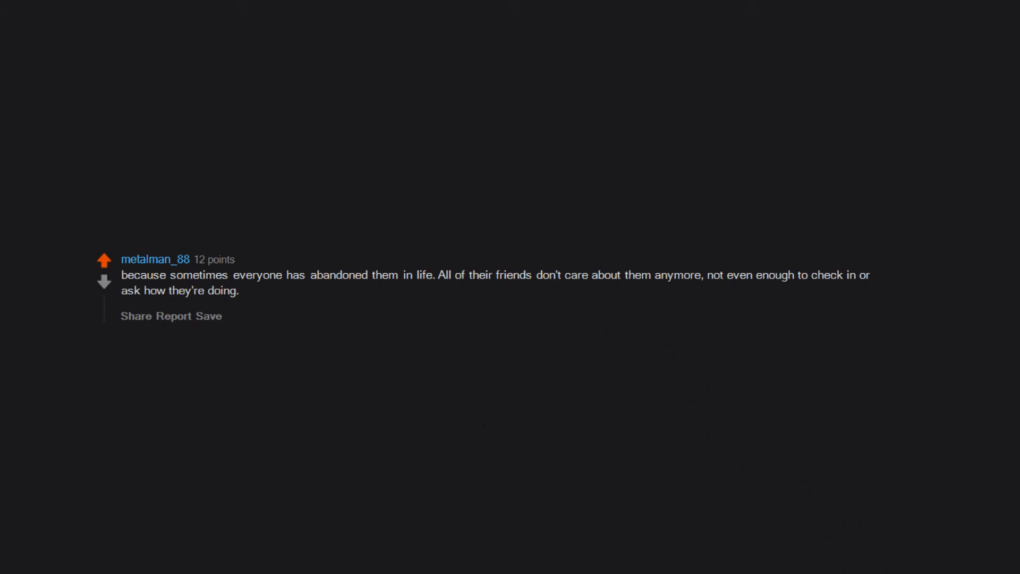
pyautogui.write('We feel isolated and alone and desperately want social interaction.')
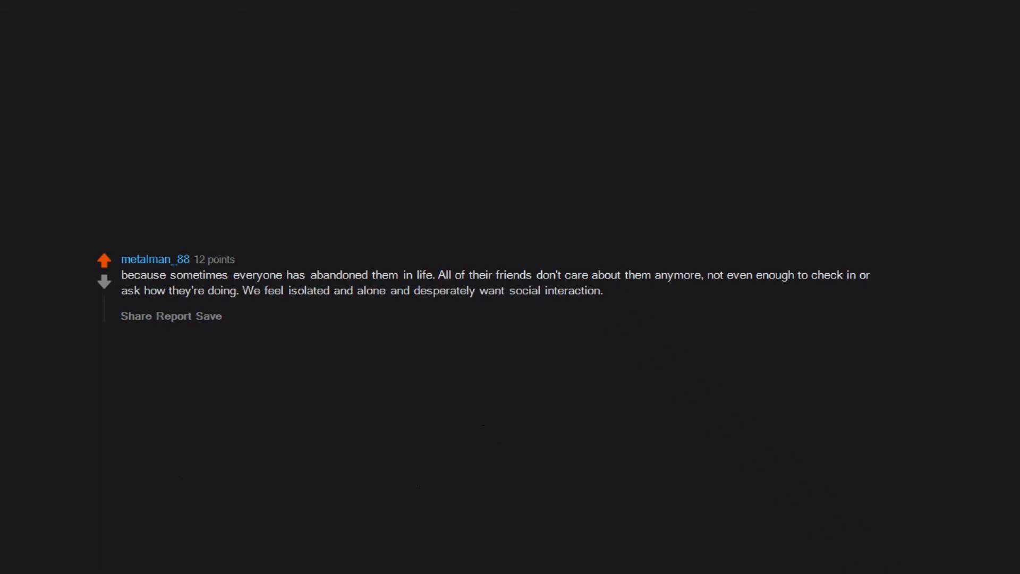